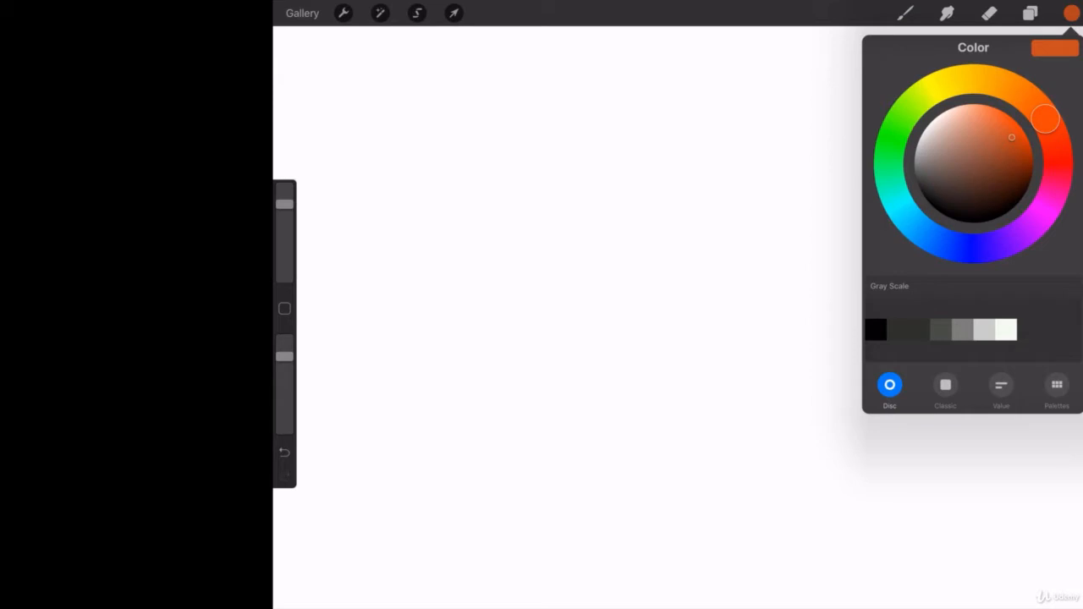
Pick a green shade on the colour disc as the active painting colour.
left_click(1057, 390)
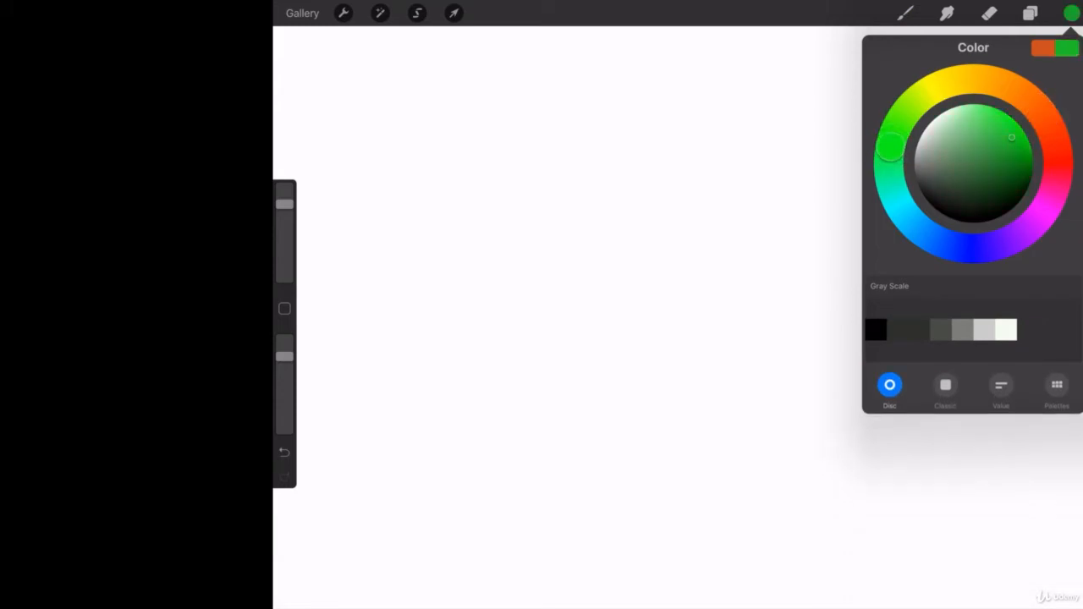
Paint overlapping green, yellow and green strokes with a chosen brush, ending at the Layers list.
left_click(906, 13)
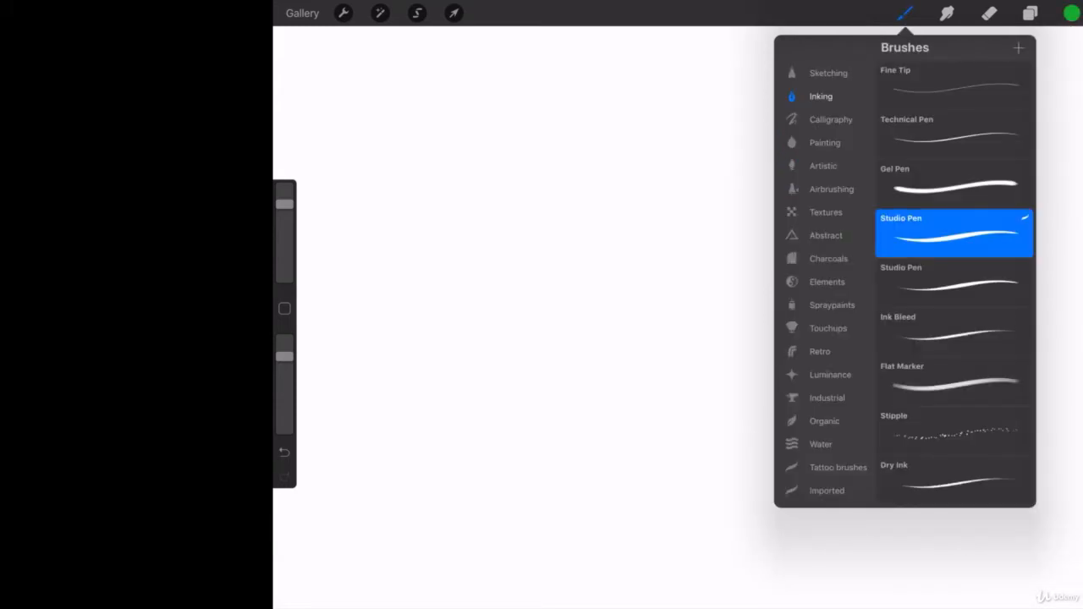
left_click(826, 142)
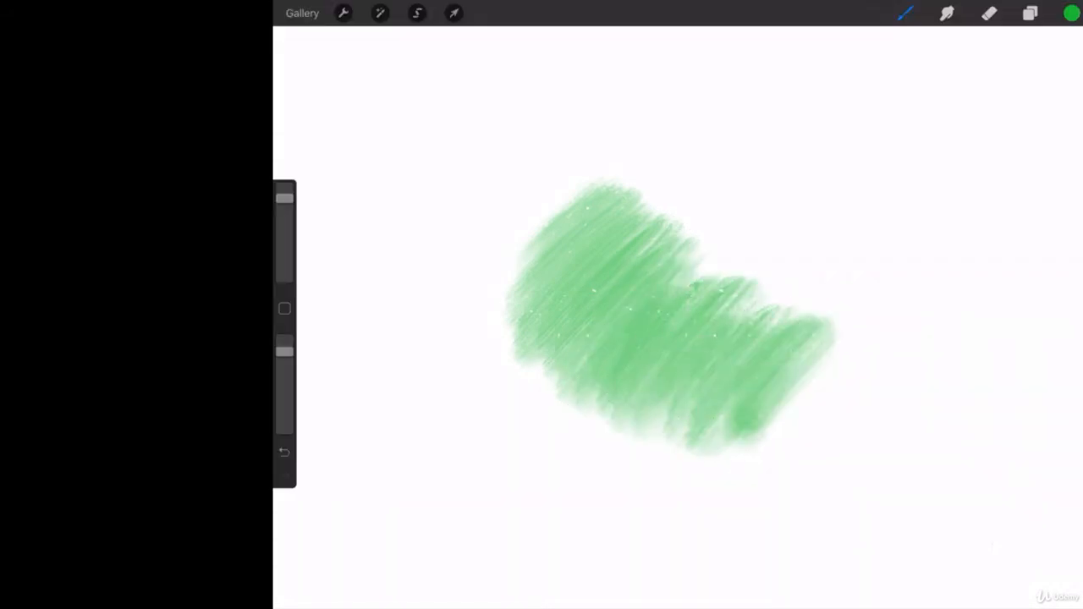
left_click(1070, 14)
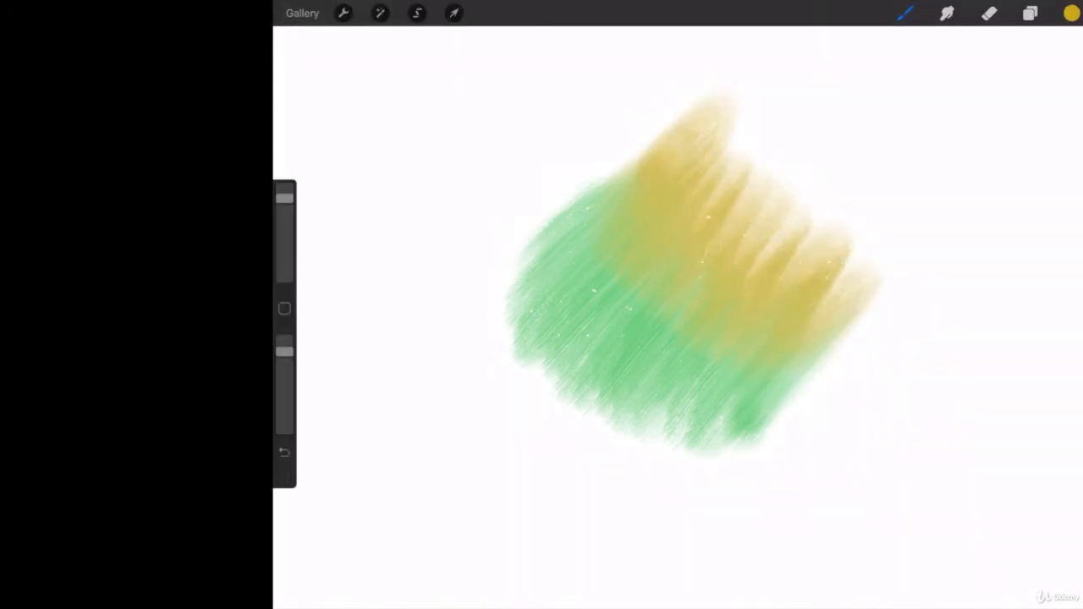
left_click(1070, 13)
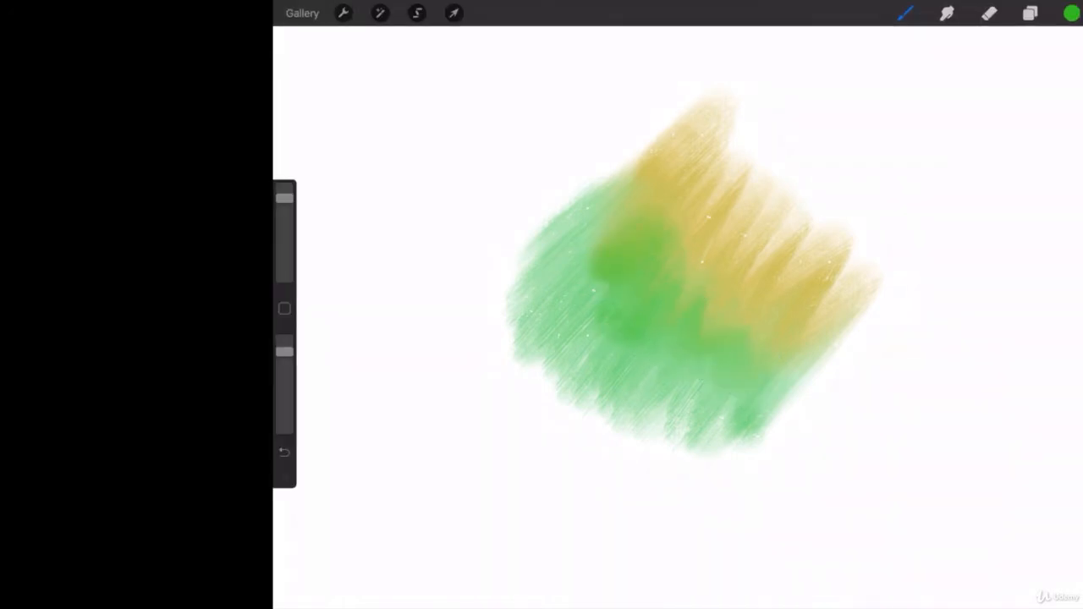
left_click(1029, 14)
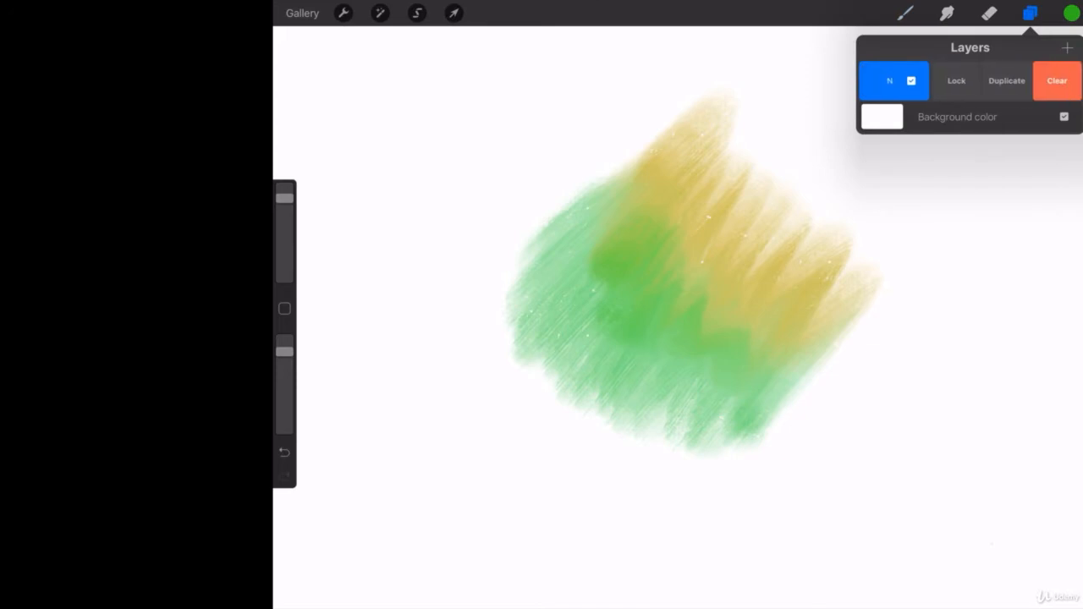
Clear the painted layer and bring up the colour panel's full palette list.
left_click(1056, 81)
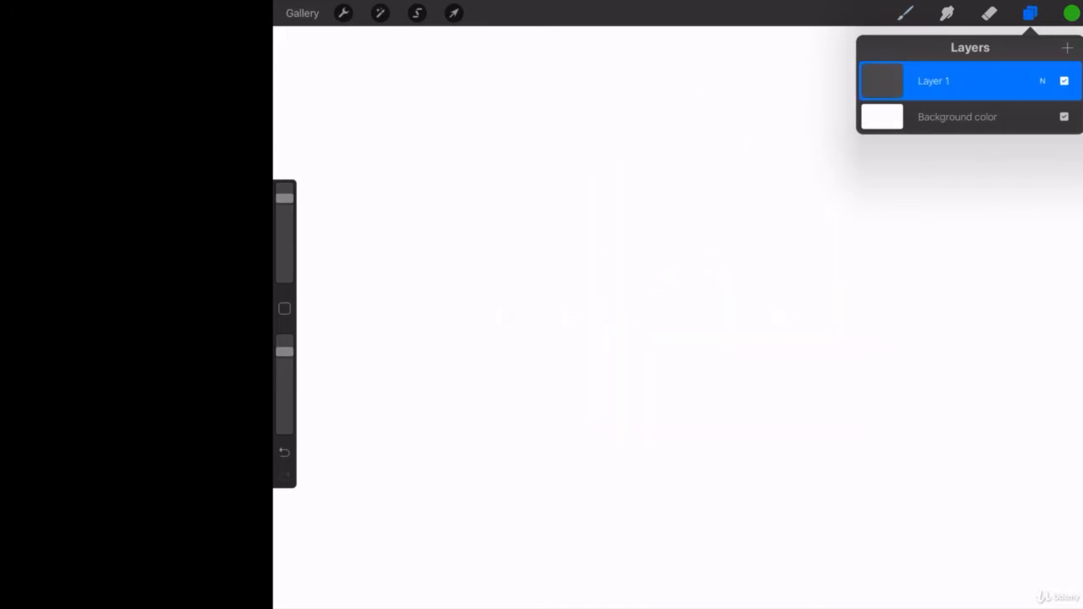
left_click(1071, 14)
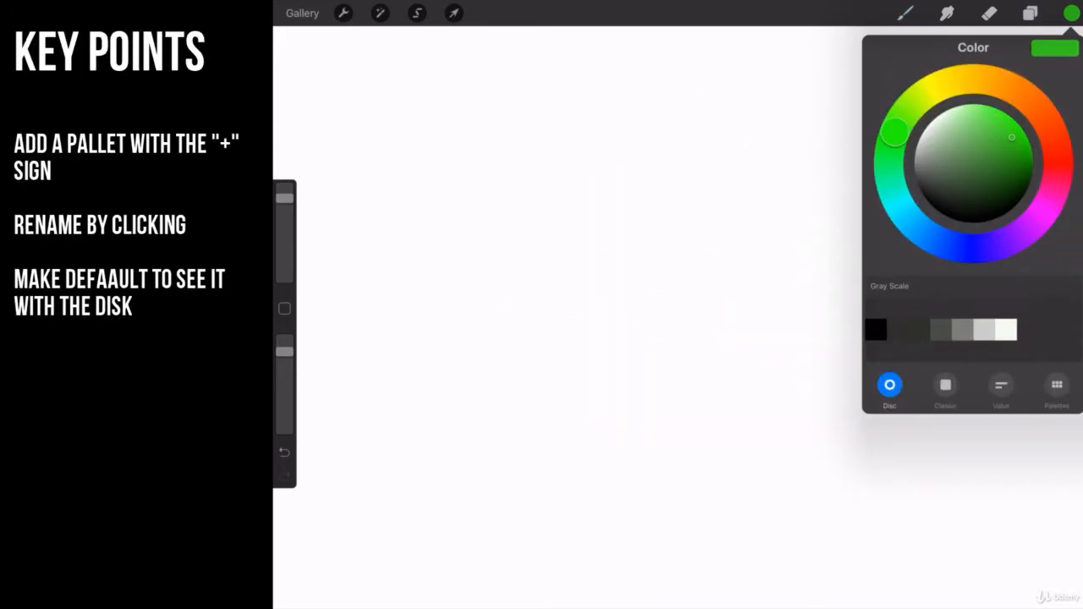
left_click(1056, 555)
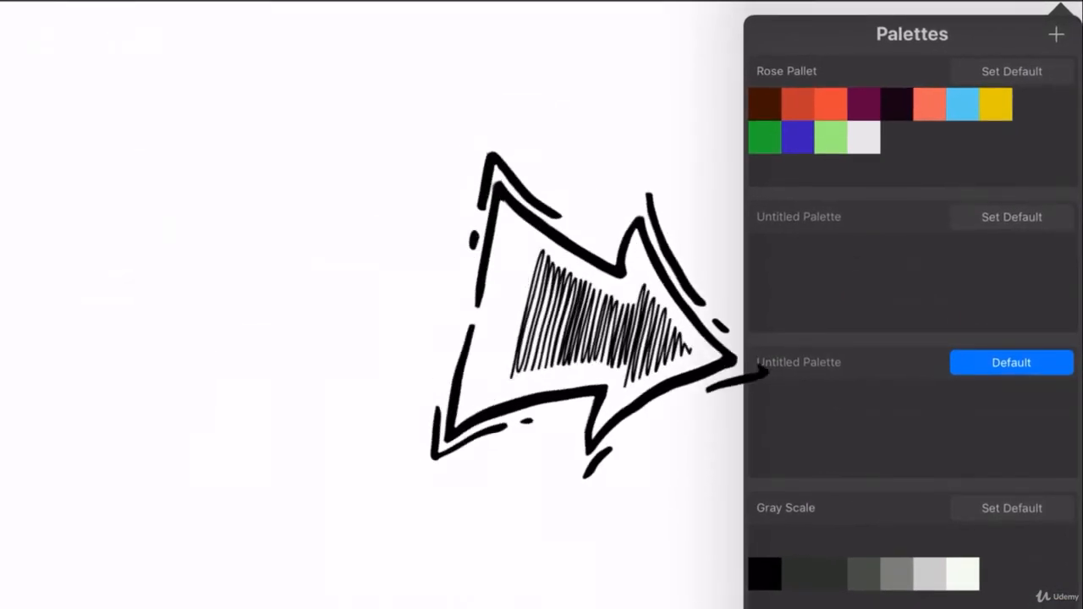
Rename the default untitled palette to 'Test 1' and set the other untitled palette as default.
left_click(799, 362)
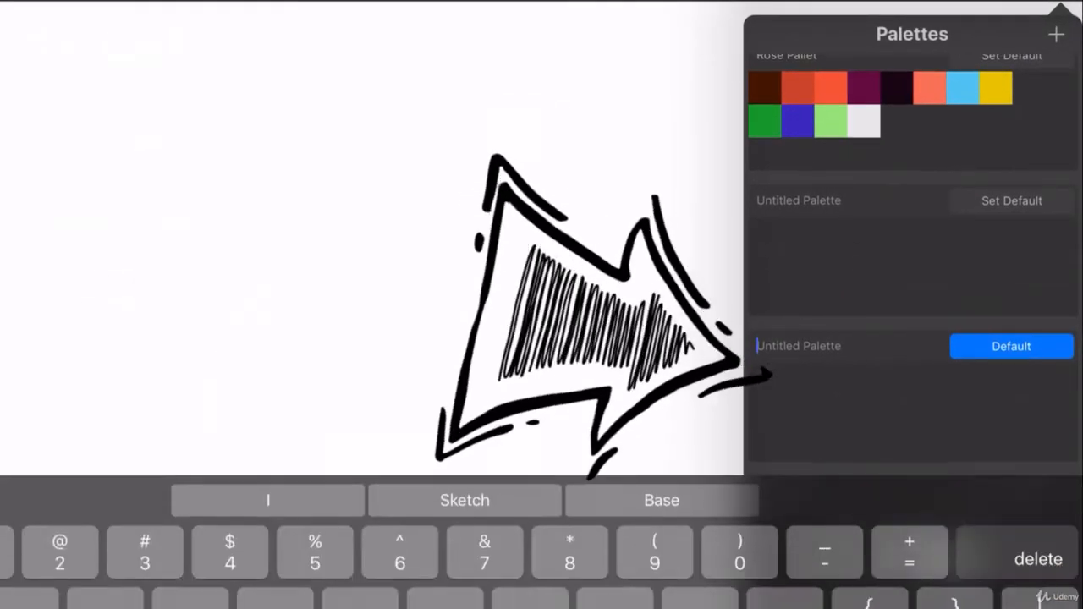
type("Test")
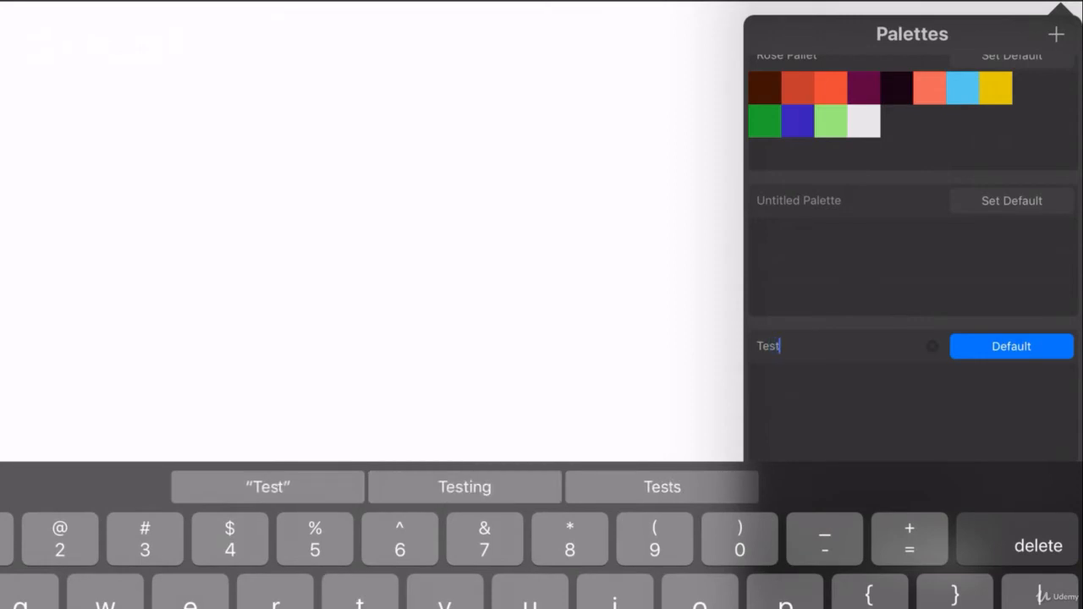
type("1")
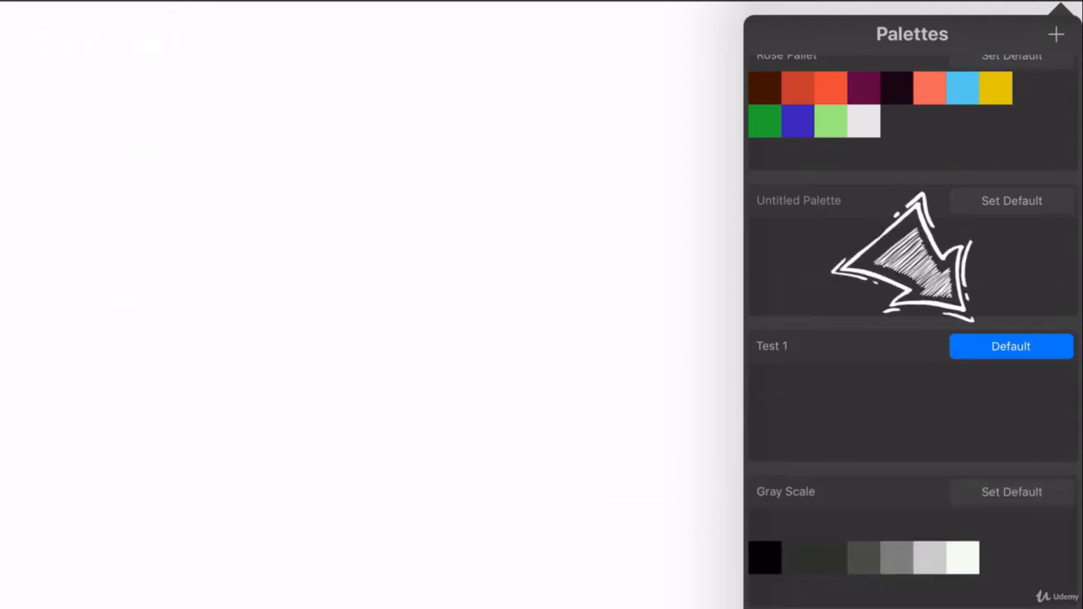
left_click(1012, 199)
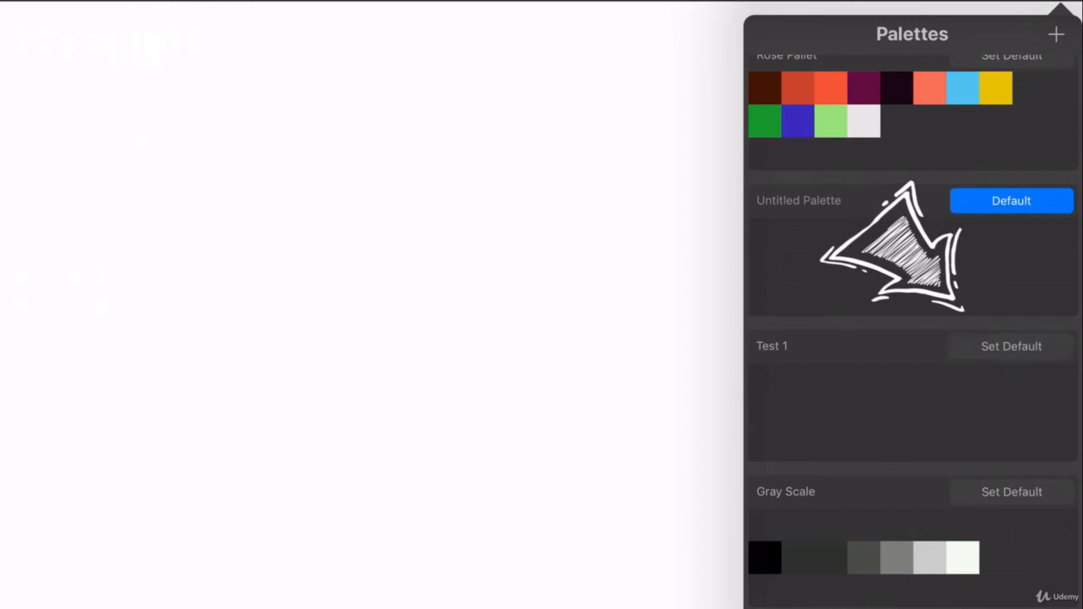
left_click(1010, 346)
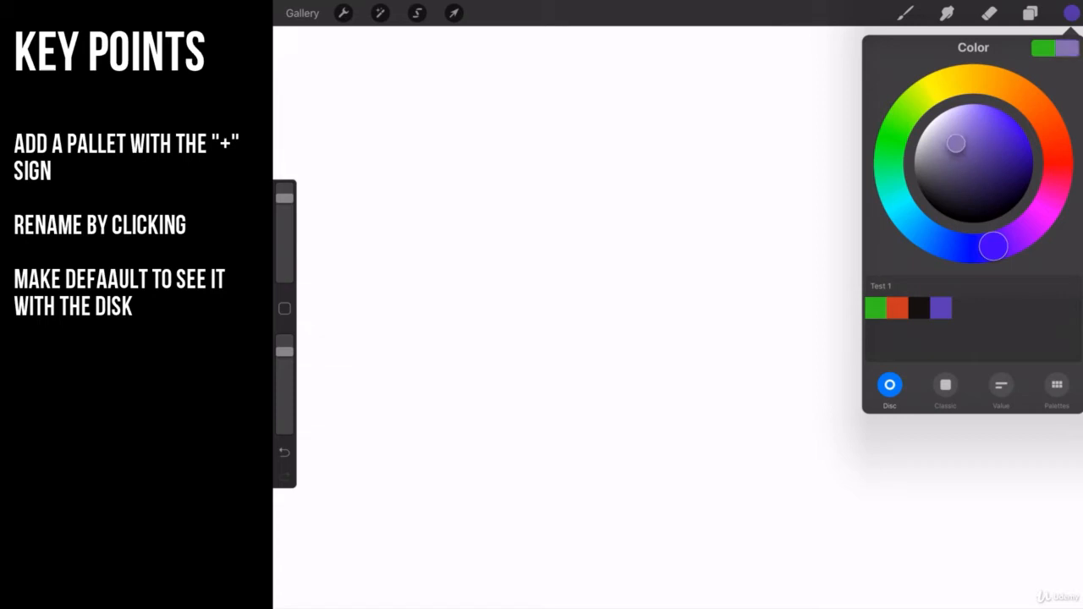
Save grey and near-white tones from the disc into Test 1 and select the purple swatch.
left_click_drag(954, 143, 922, 149)
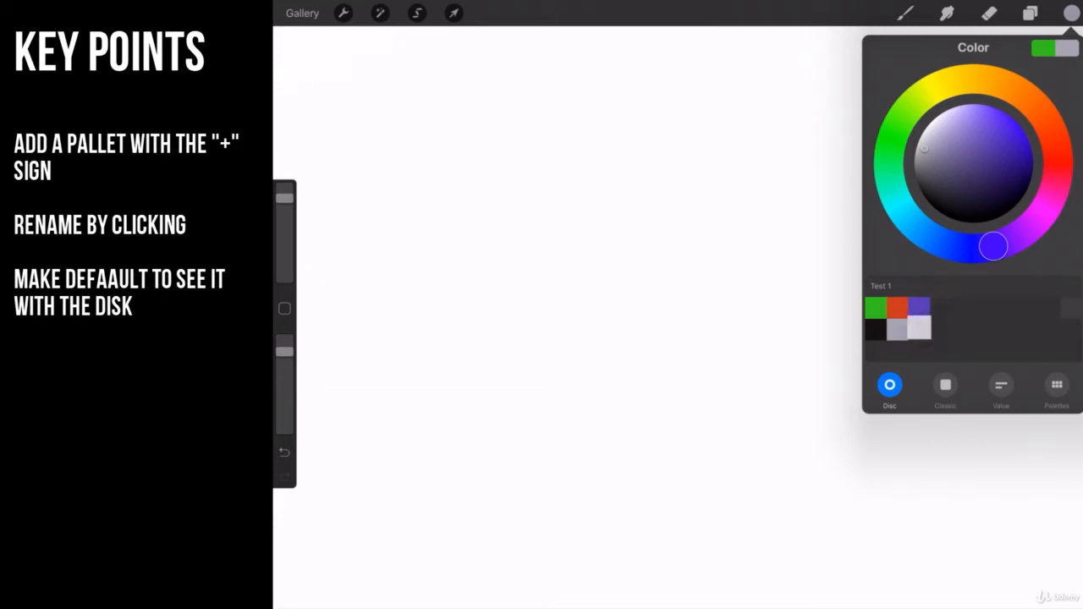
left_click(921, 328)
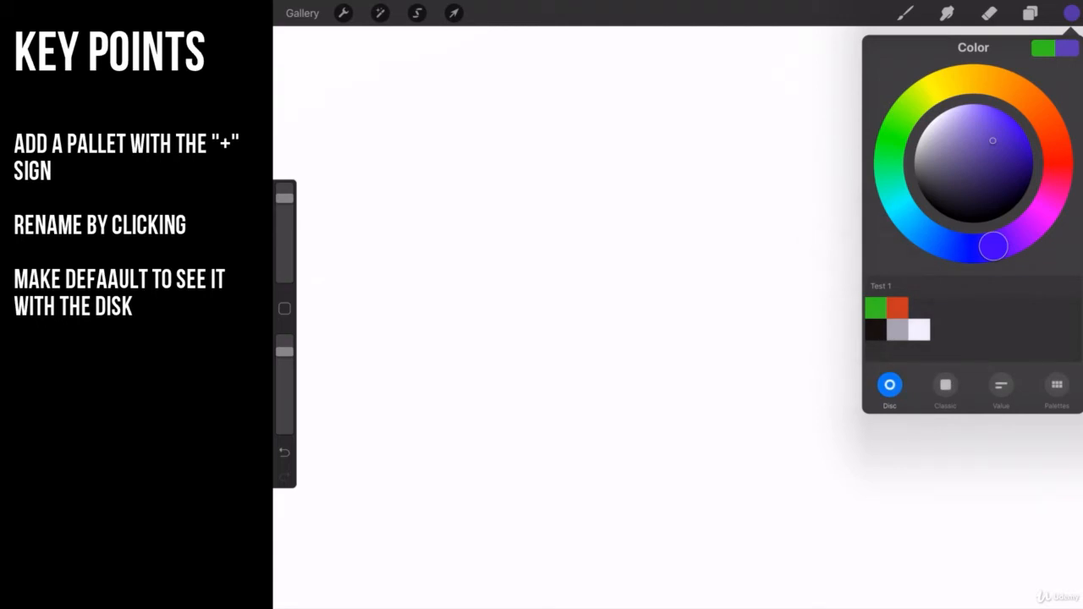
Attempt to delete the purple swatch from the Test 1 palette.
left_click(994, 140)
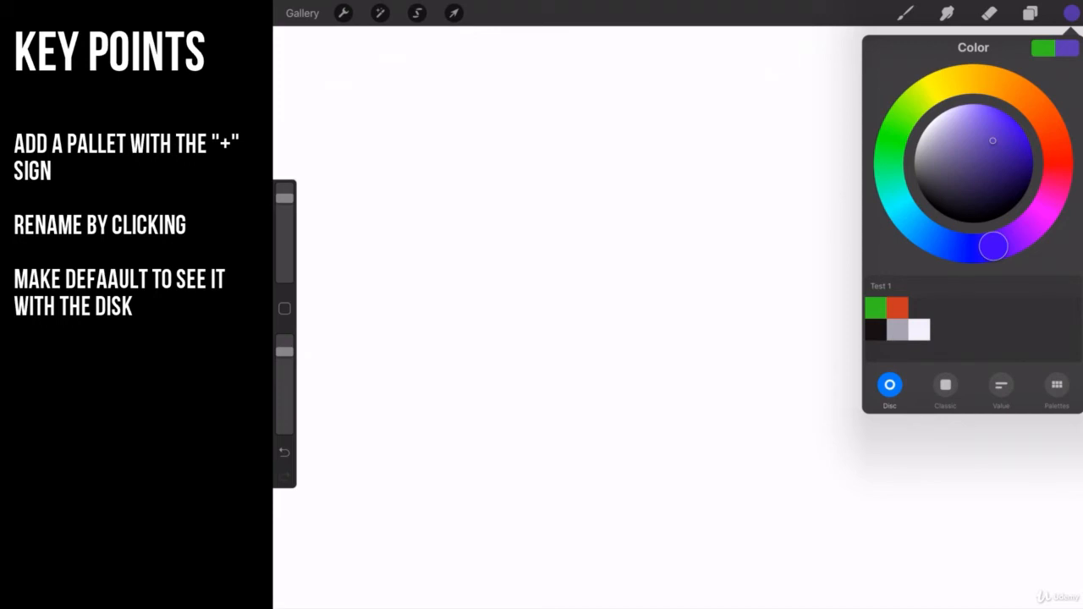
Choose the Damp Brush and paint soft green and red-orange strokes from the Test 1 palette.
left_click(904, 14)
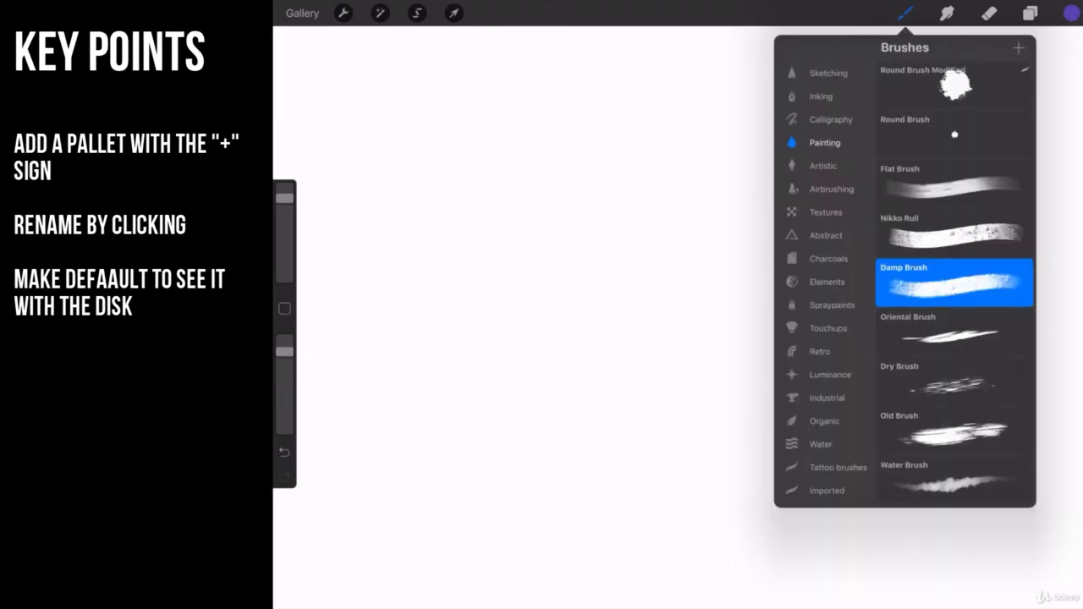
left_click(1072, 13)
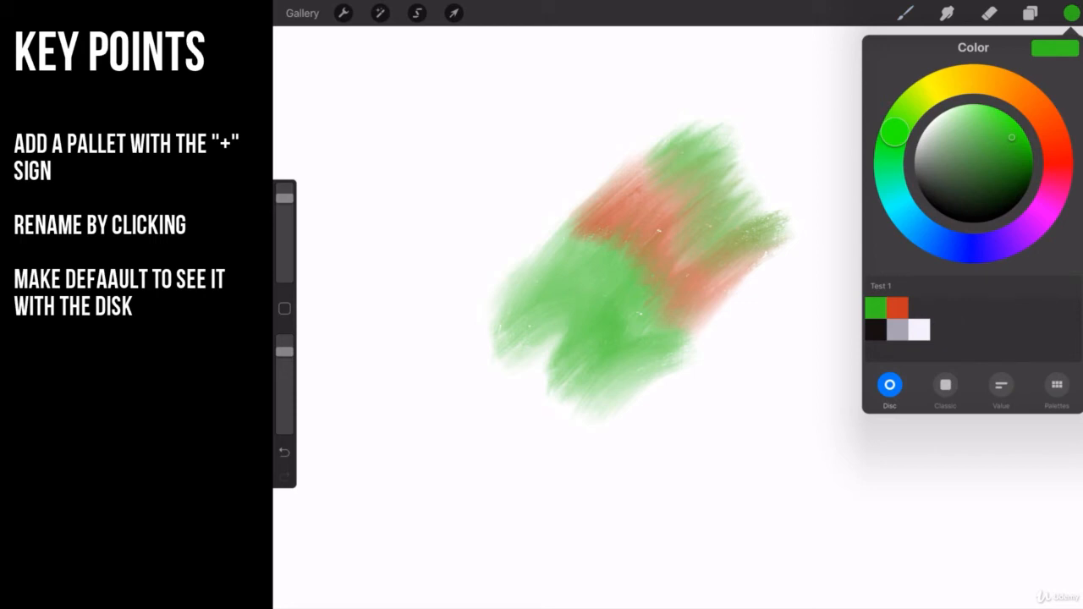
Delete the Untitled Palette and Test 1 palettes so Gray Scale becomes the default.
left_click(1057, 389)
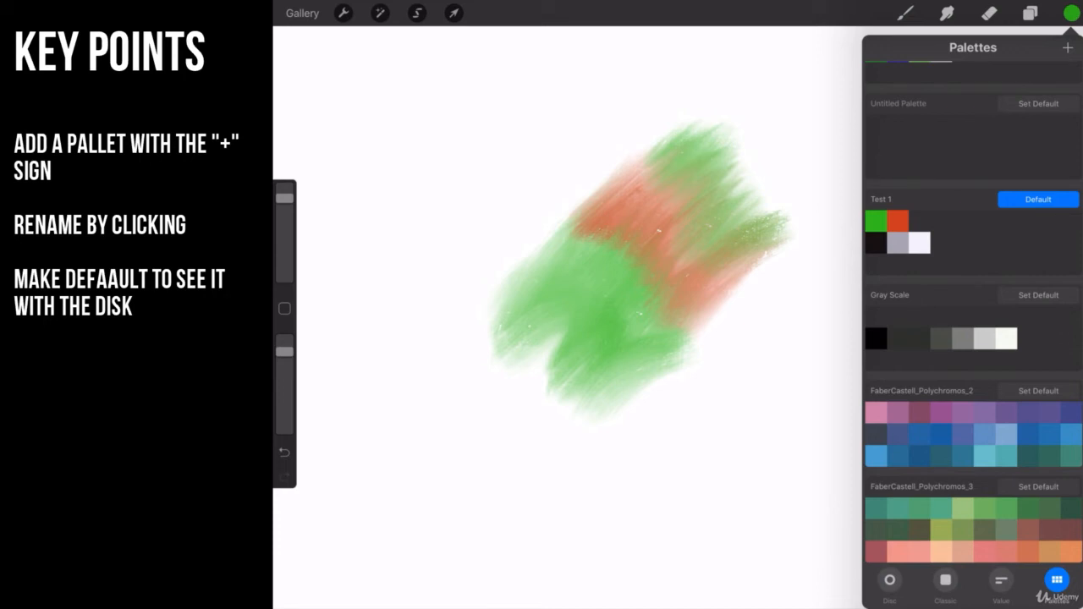
left_click(1067, 47)
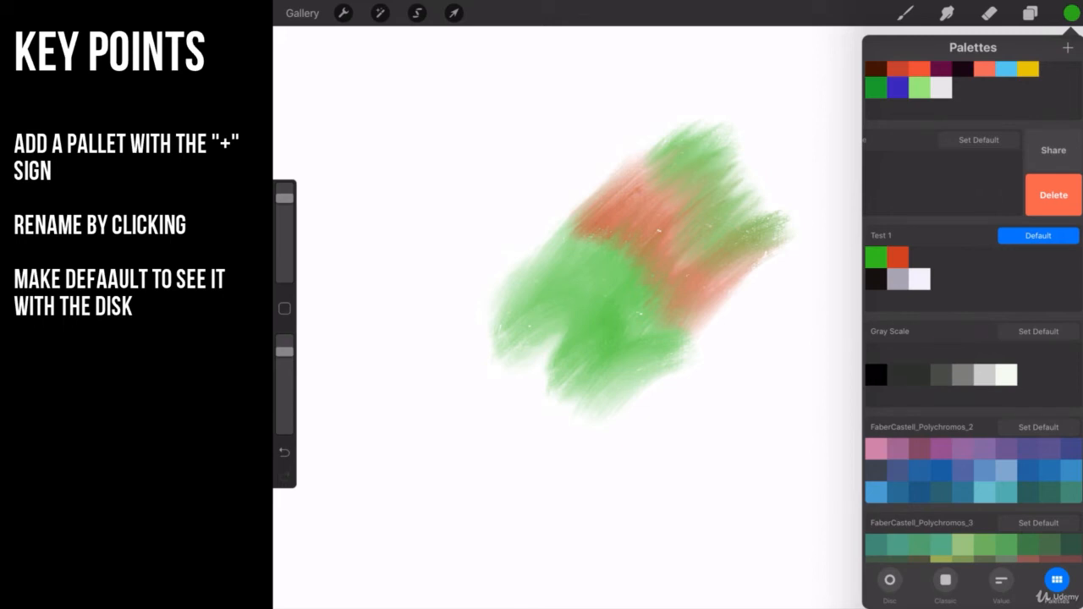
left_click(1053, 194)
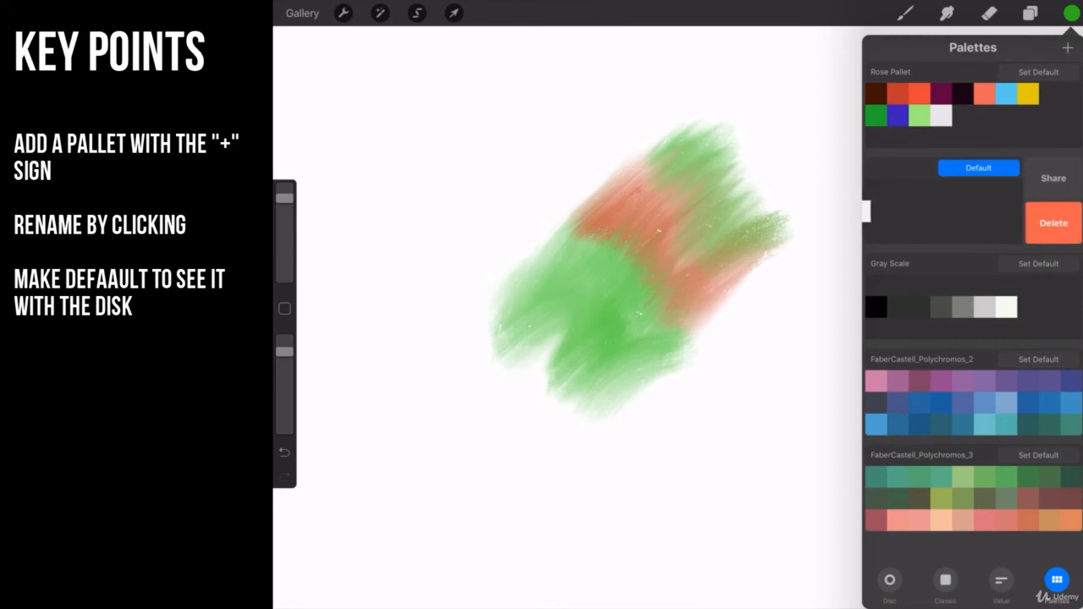
left_click(1053, 224)
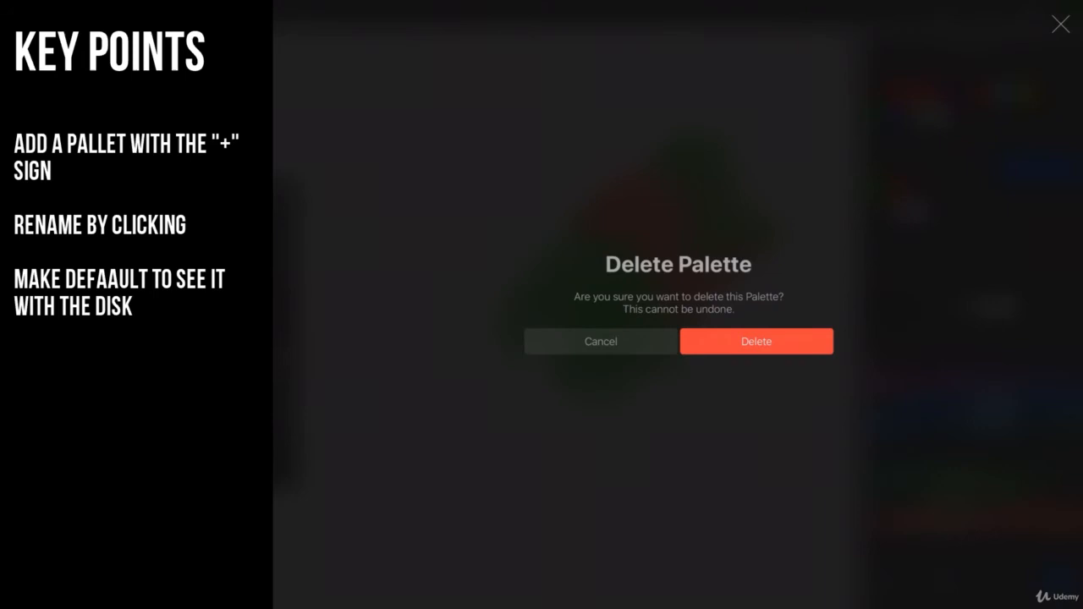
left_click(599, 342)
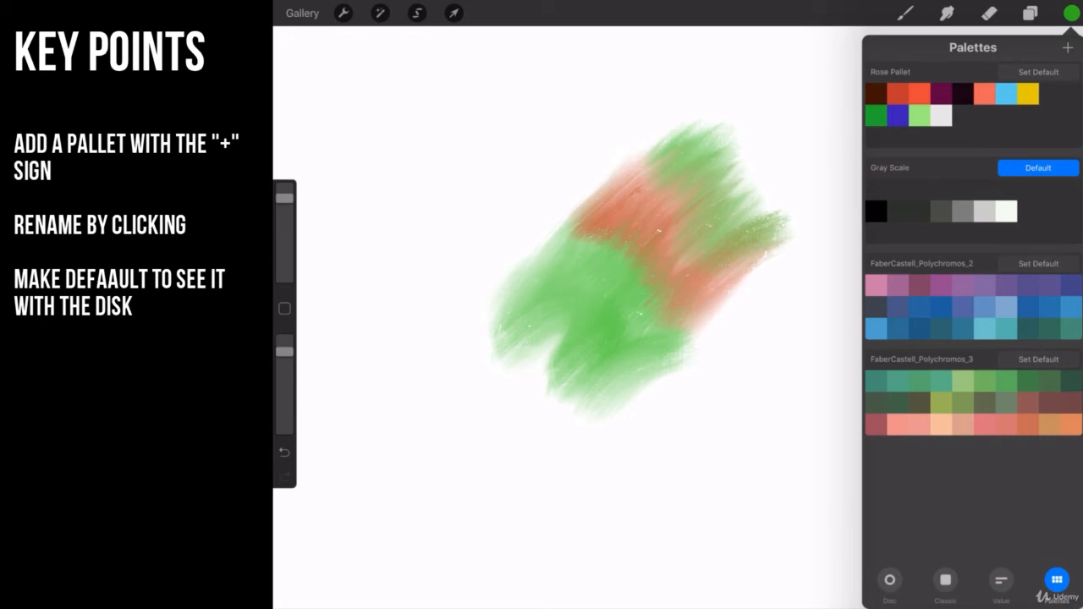
Share the Gray Scale palette and choose Save to Dropbox as Gray_Scale.swatches.
left_click(891, 168)
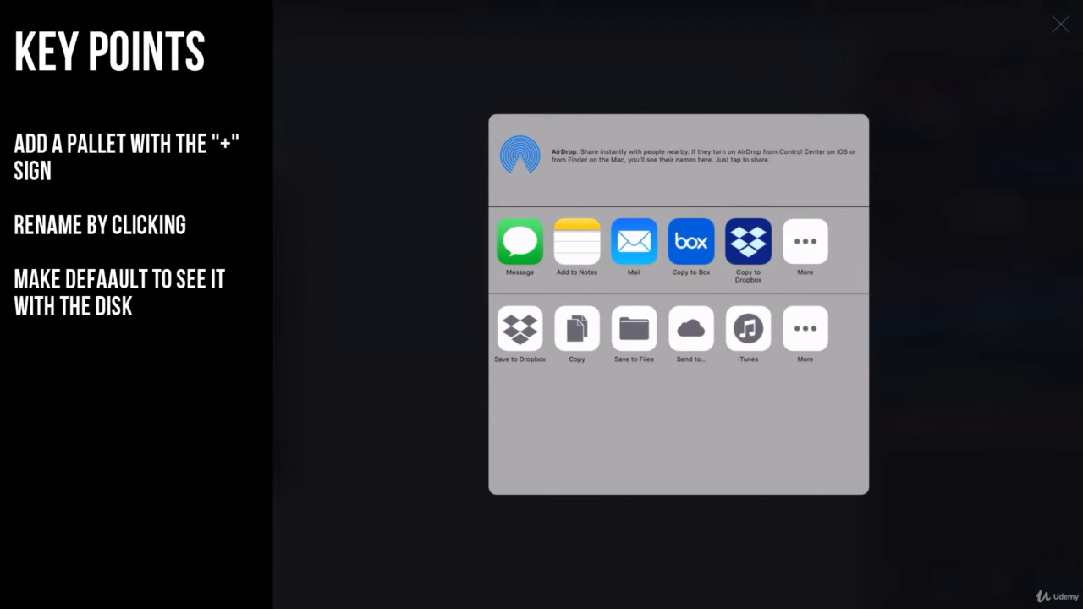
left_click(520, 331)
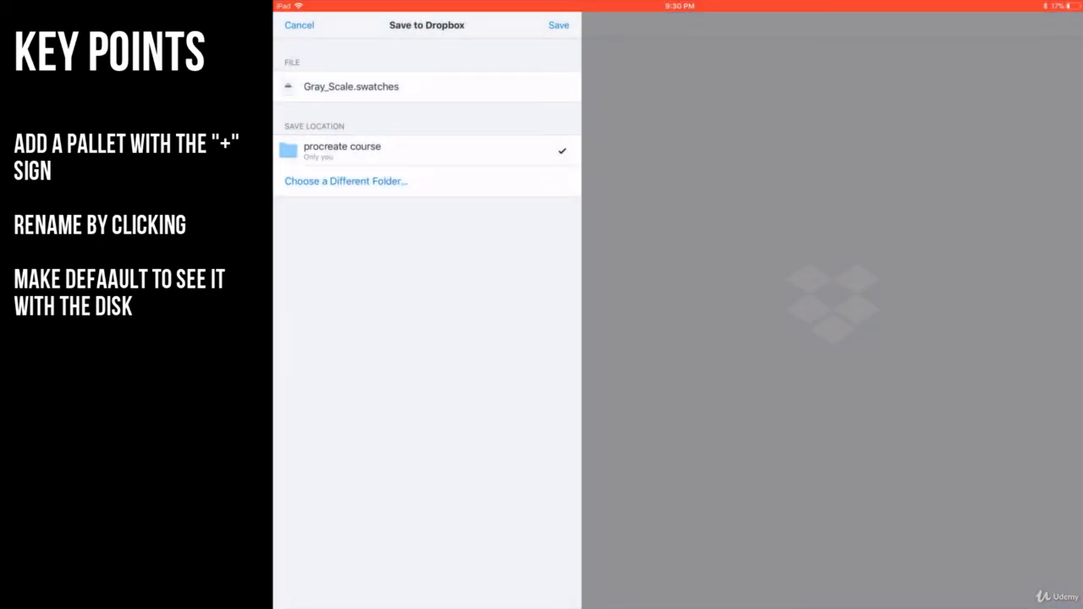
Save Gray_Scale.swatches into the procreate course folder in Dropbox.
left_click(558, 26)
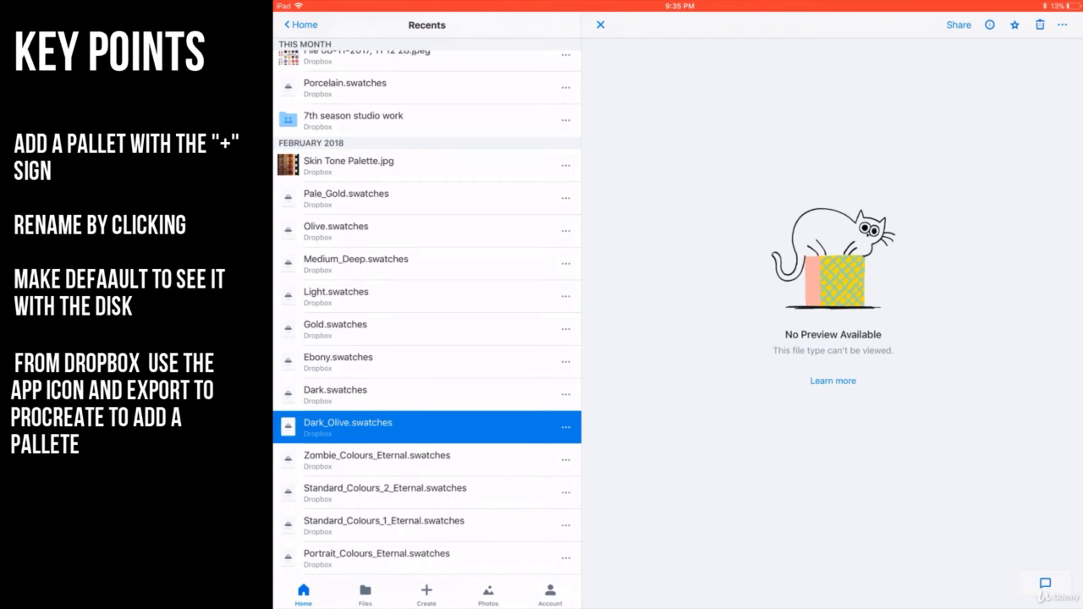
Export Dark_Olive.swatches from Dropbox and copy it to Procreate for import.
left_click(566, 426)
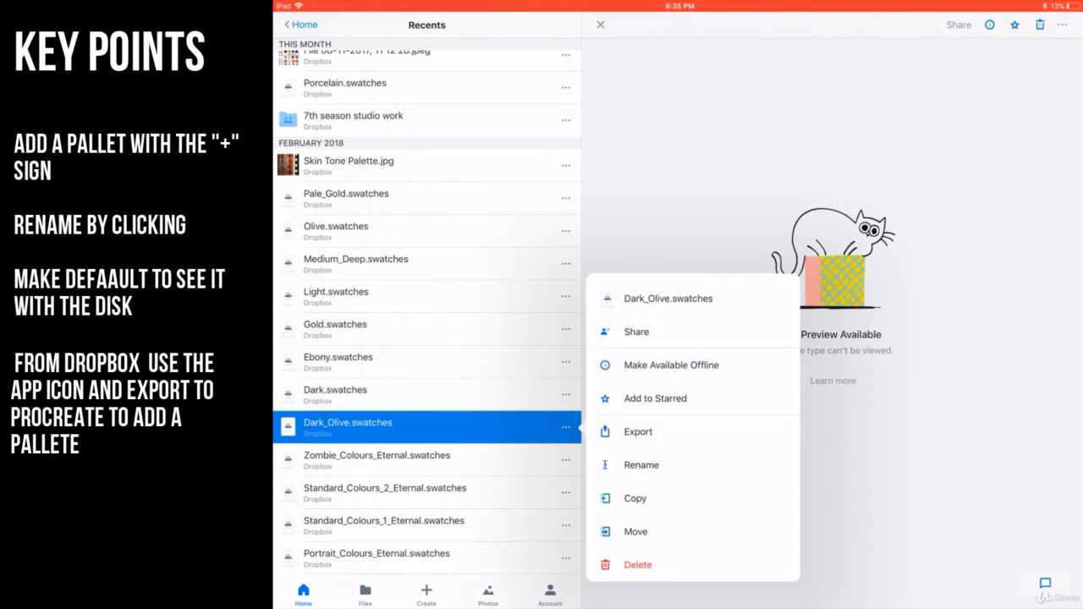
left_click(636, 432)
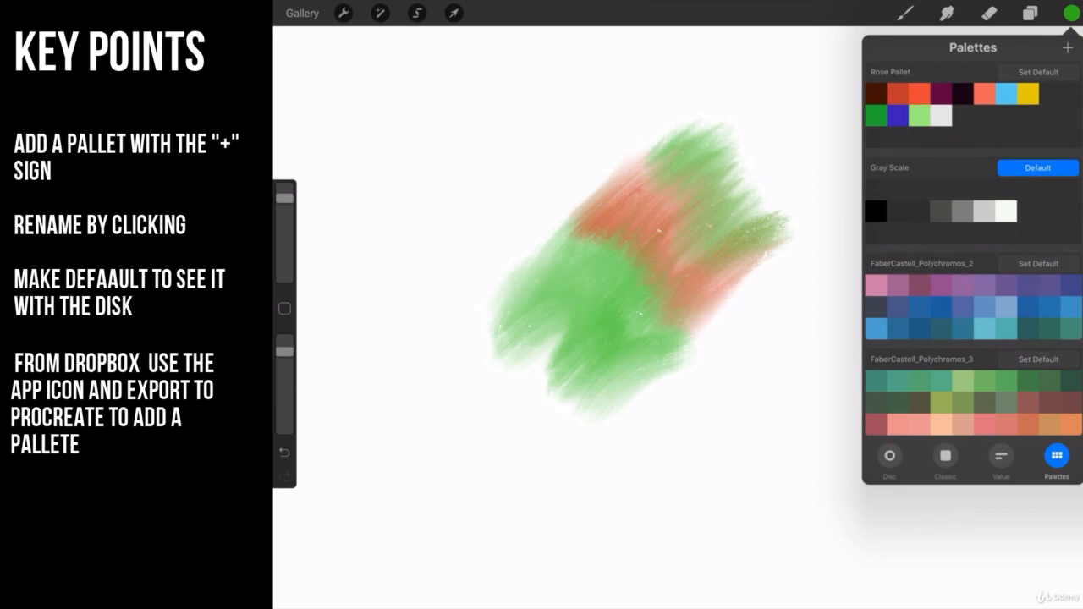
Scroll the Palettes panel before returning to the Dropbox Recents list.
scroll("down", 3)
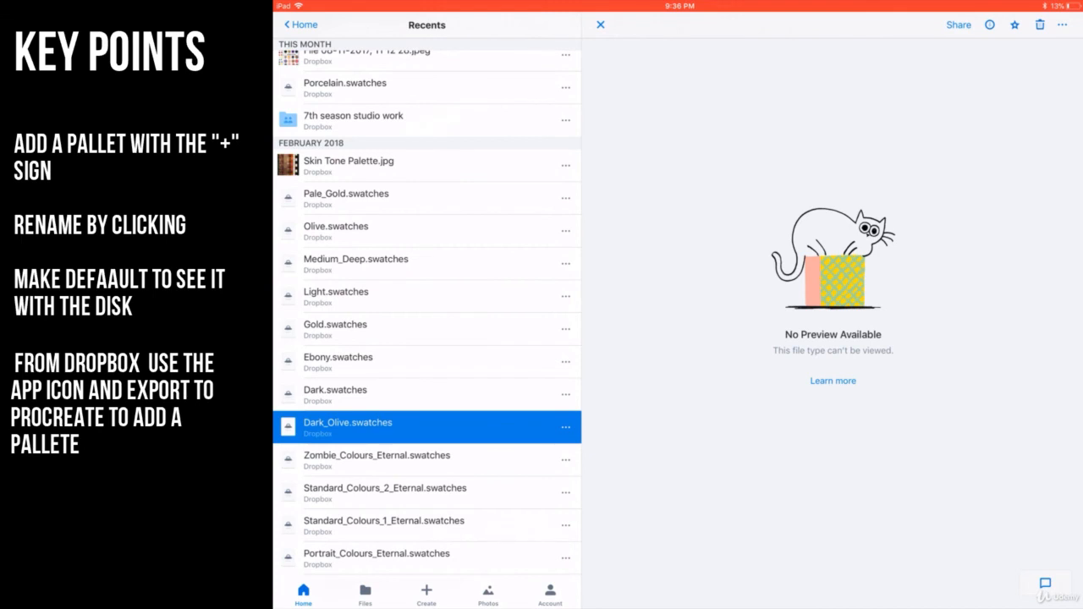
Export Gold.swatches from Dropbox to Procreate so Dark Olive and Gold both appear in Palettes.
scroll("down", 3)
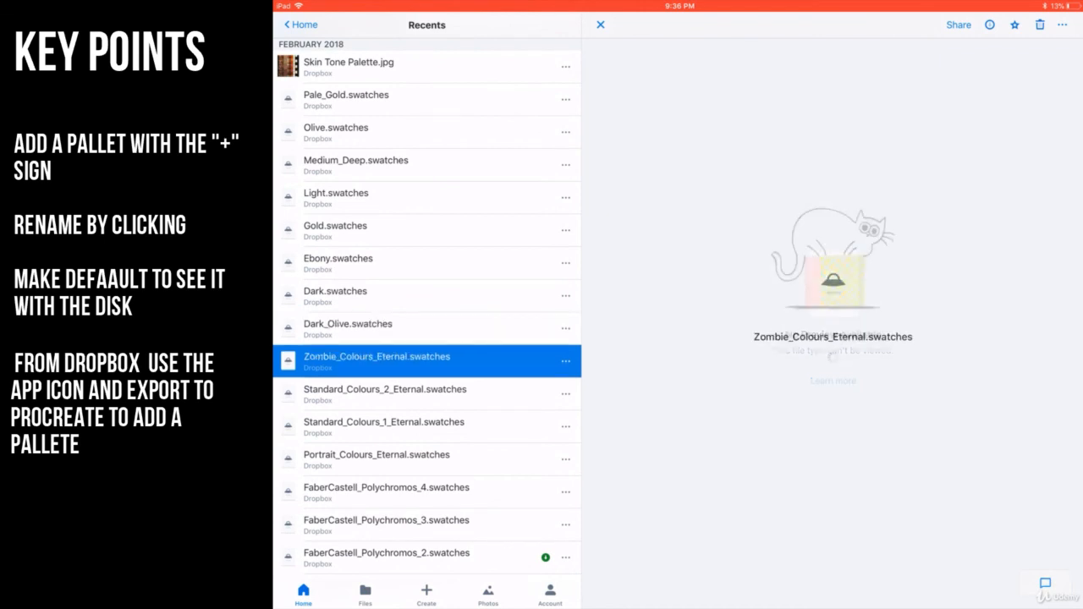
left_click(565, 362)
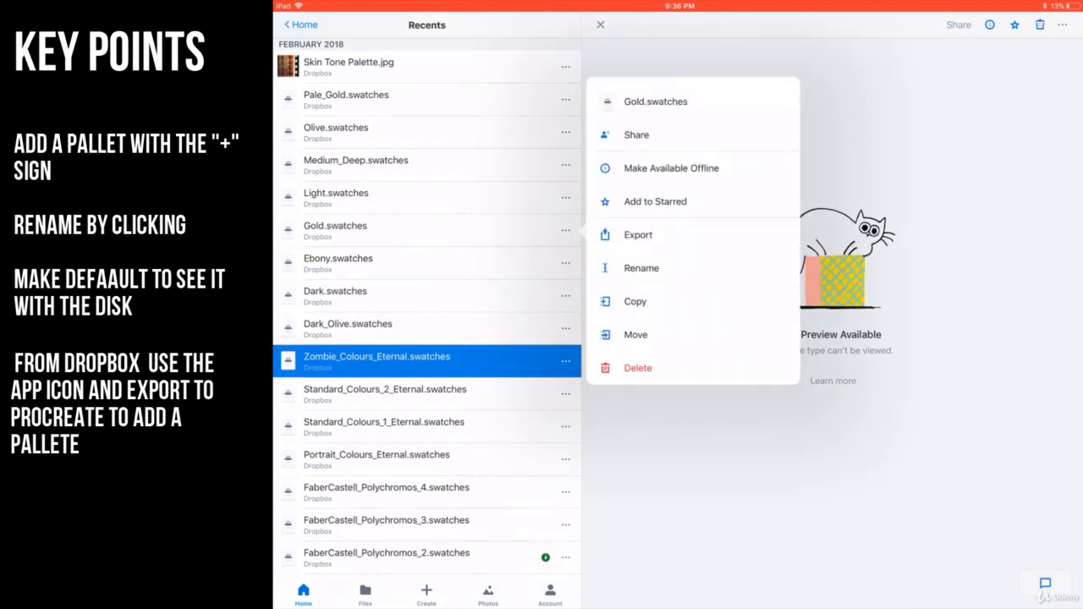
left_click(637, 234)
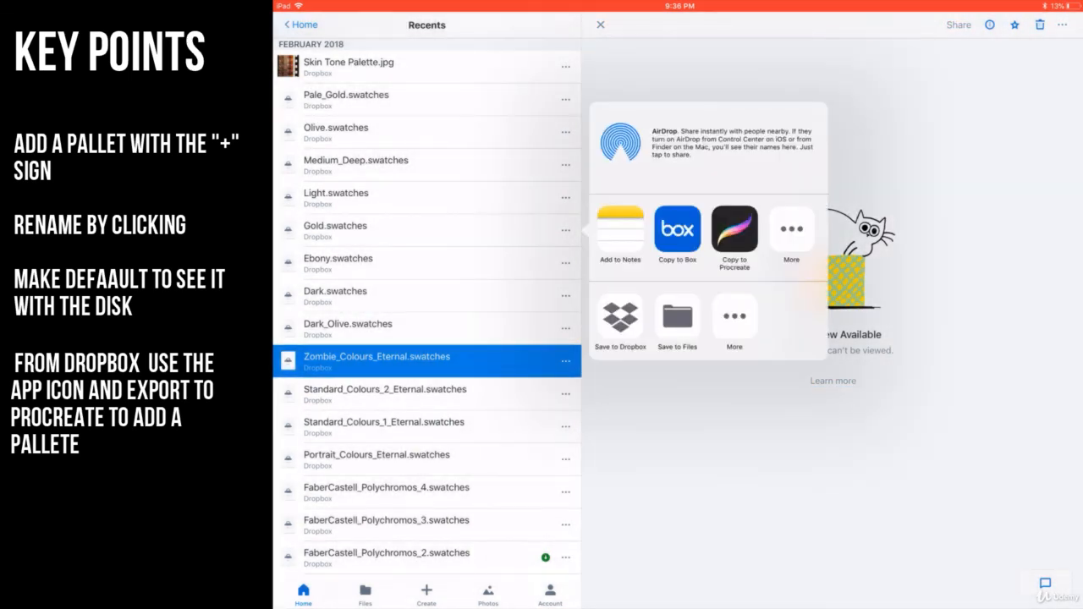
left_click(735, 230)
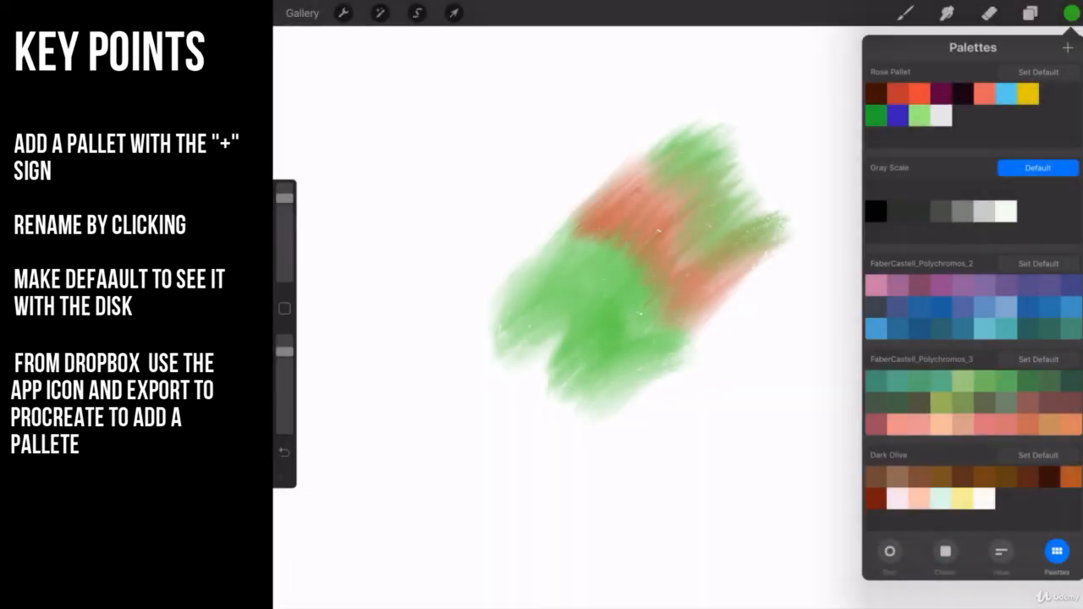
scroll("down", 3)
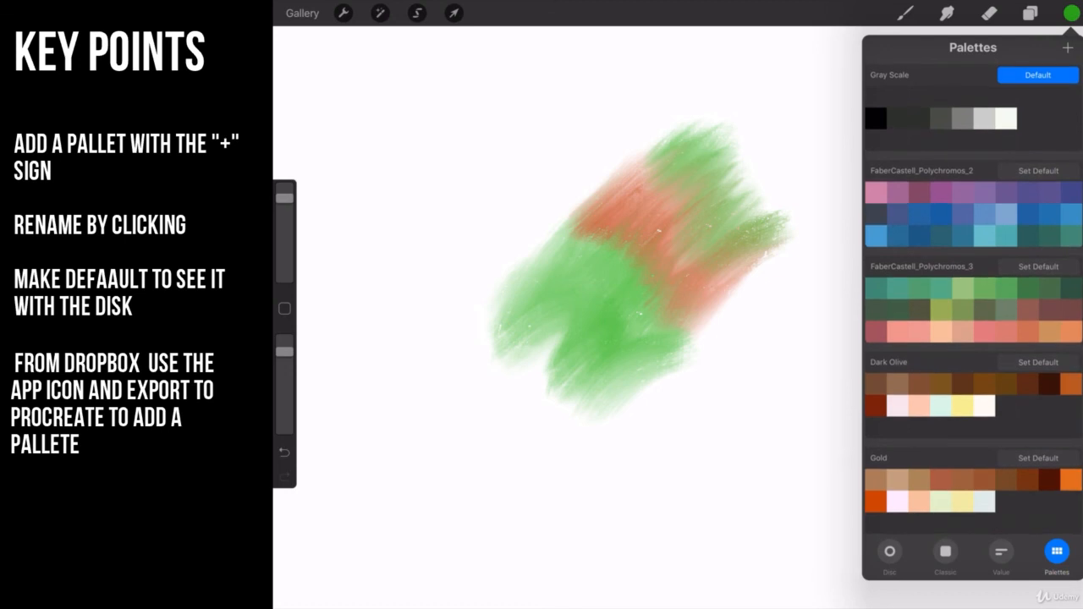